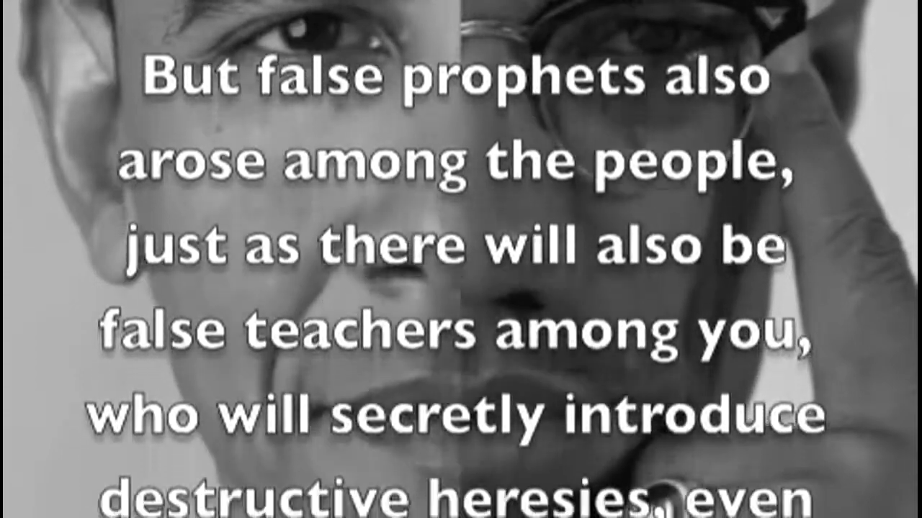
pyautogui.scroll(-3)
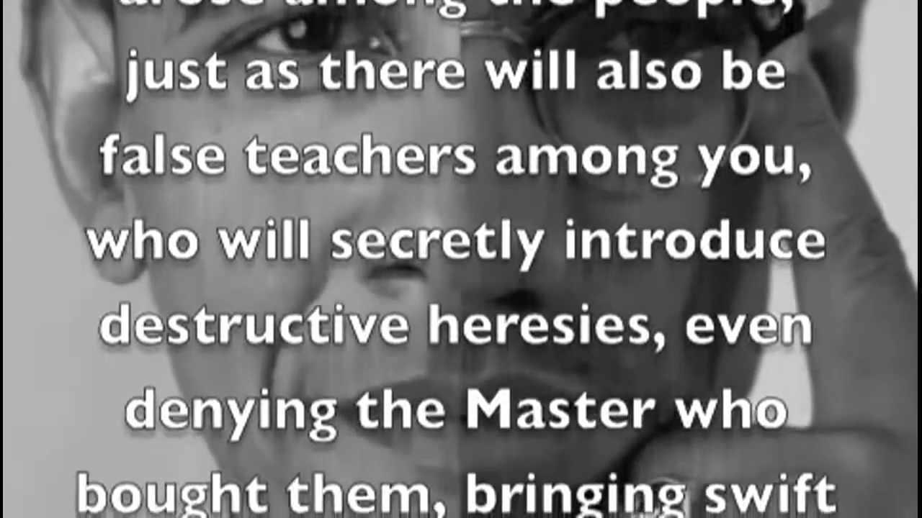